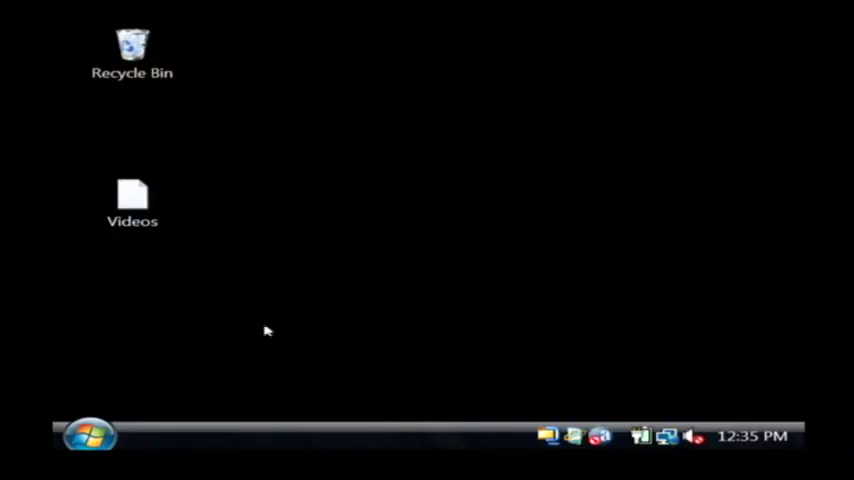
Step: Launch WinZip 12.0 from the Start menu's All Programs WinZip folder
left_click(83, 442)
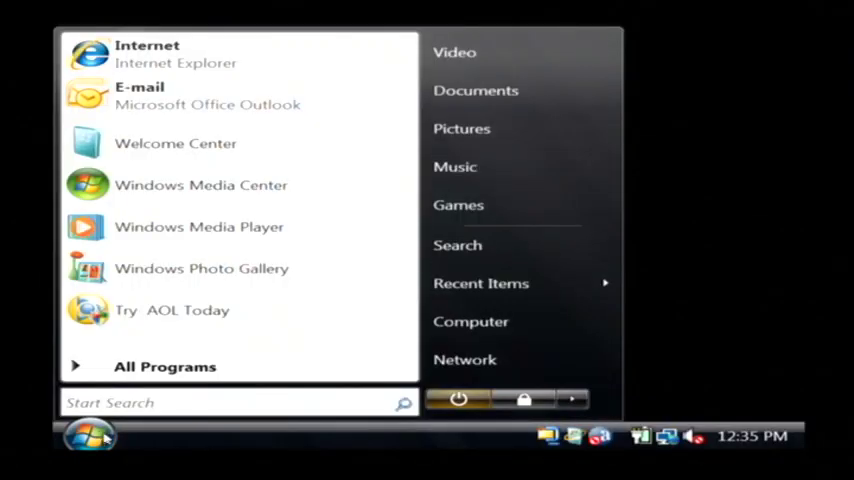
left_click(164, 366)
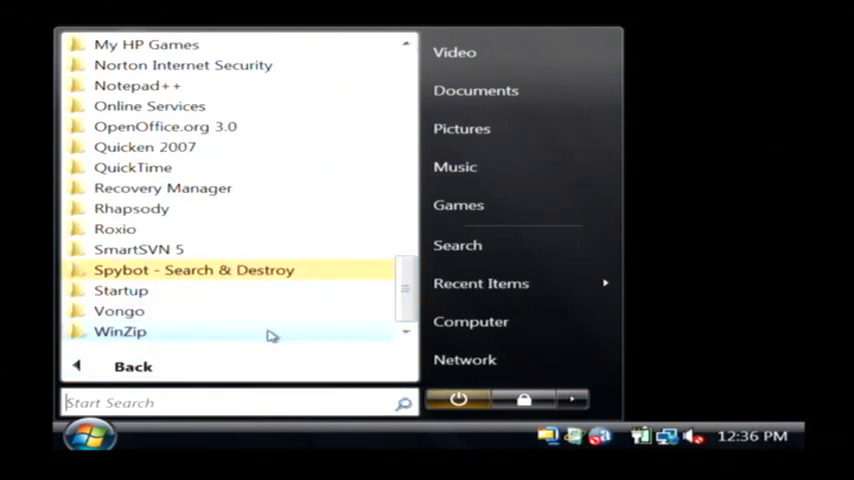
left_click(120, 331)
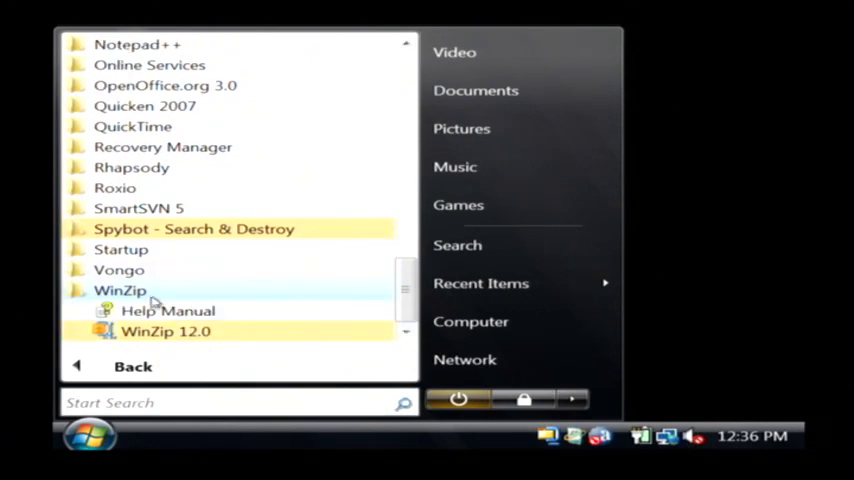
mouse_move(165, 331)
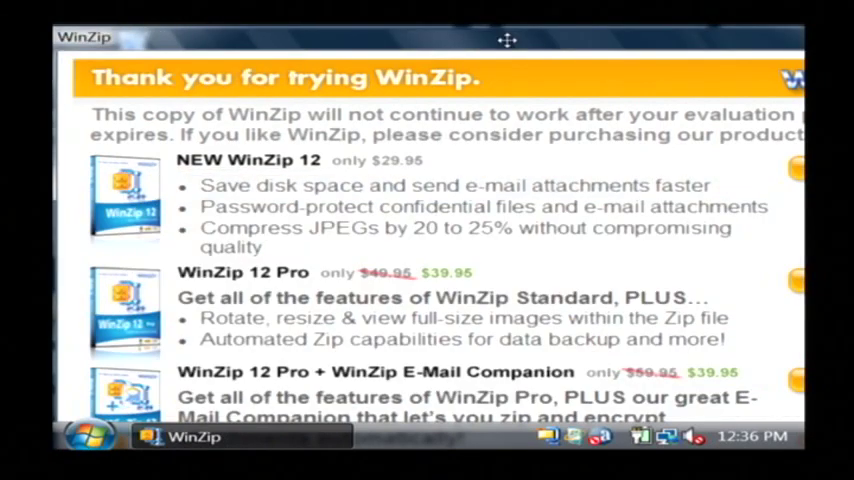
Step: Skip the purchase notice and continue with the free evaluation version
scroll("down", 3)
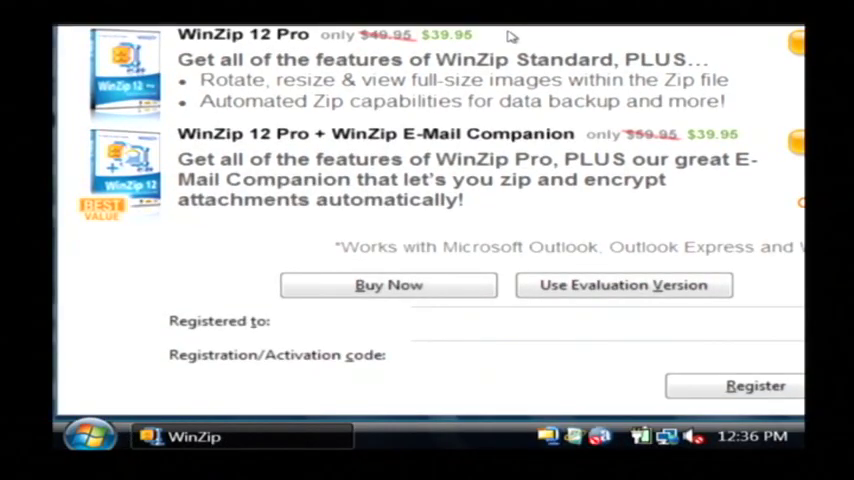
left_click(623, 285)
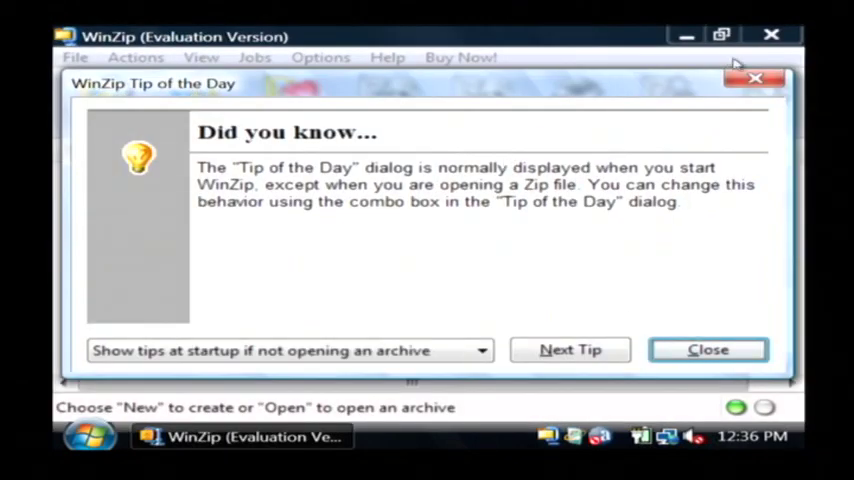
Step: Close the Tip of the Day dialog to reach WinZip's empty main window
left_click(708, 349)
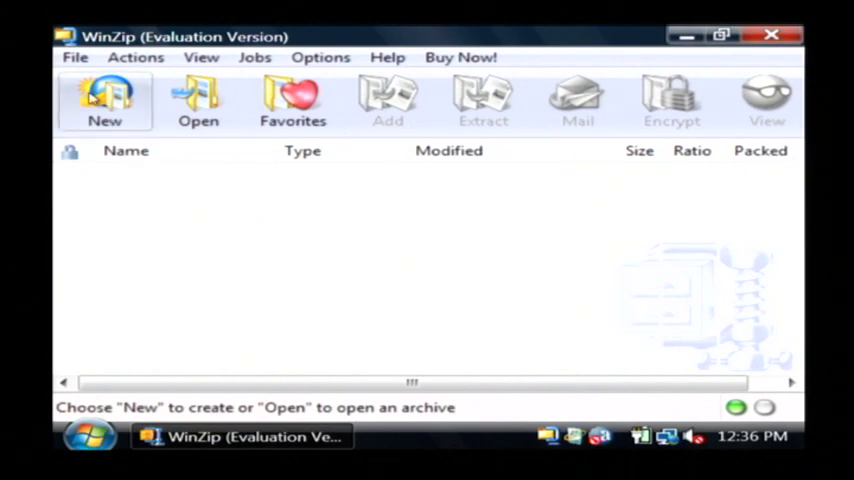
mouse_move(105, 100)
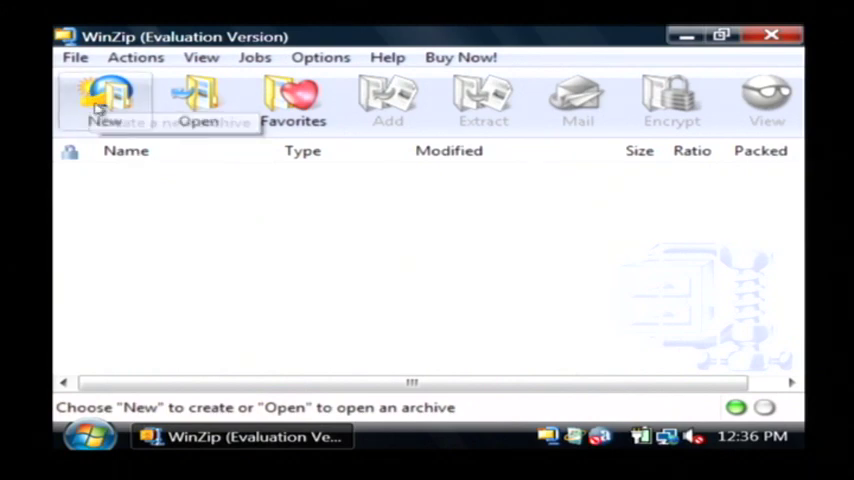
mouse_move(105, 100)
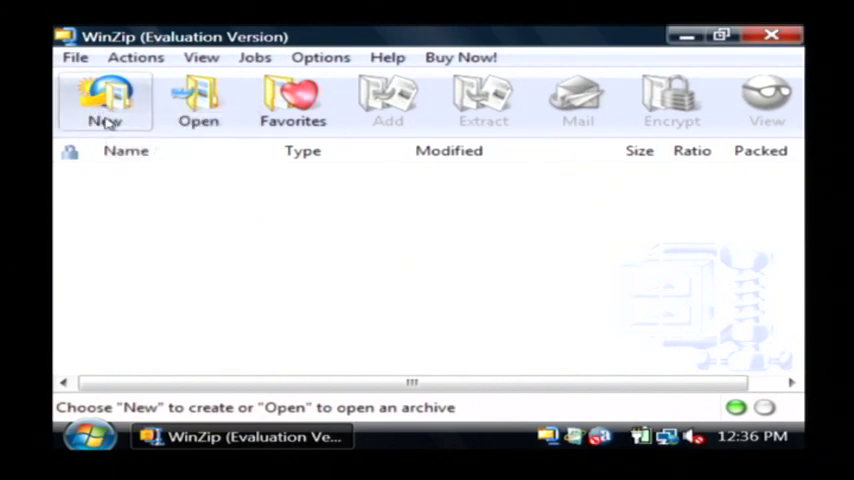
Step: Create a new archive named MyHawaiiPictures in the Documents folder
left_click(104, 100)
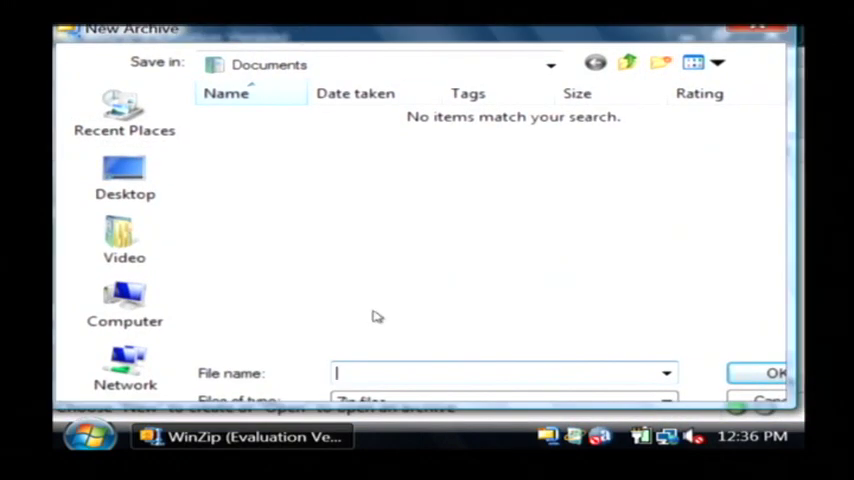
type("MyHa")
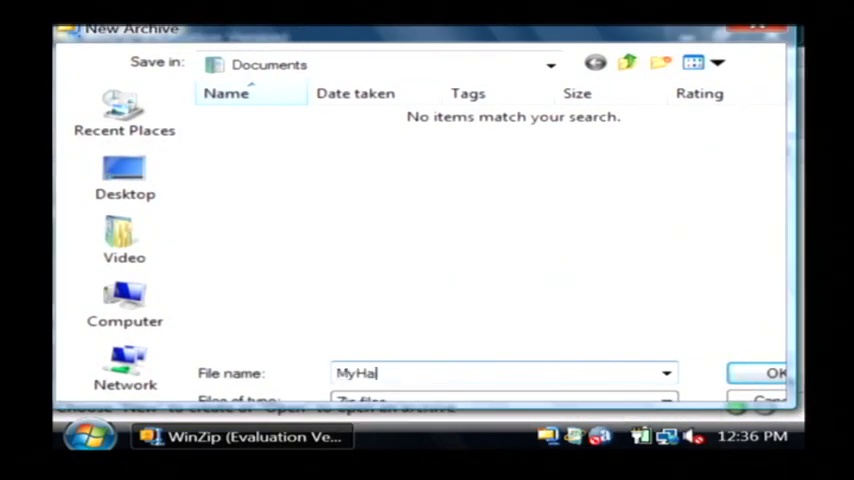
type("waiiPictur")
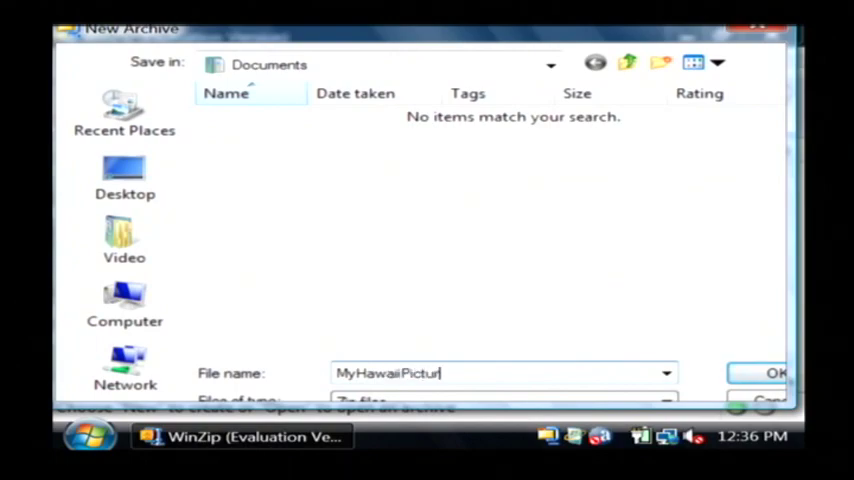
left_click(778, 372)
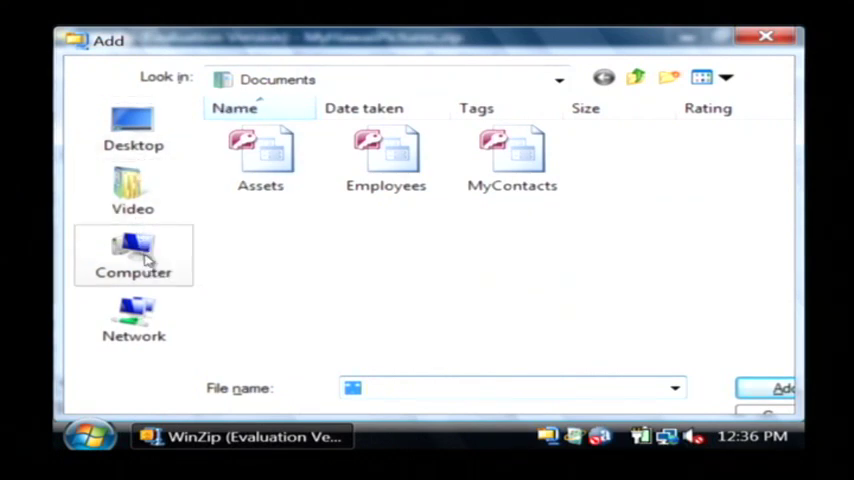
Step: Select photos 1 and 10 through 14.jpg from the Pictures folder and add them to the archive
left_click(133, 255)
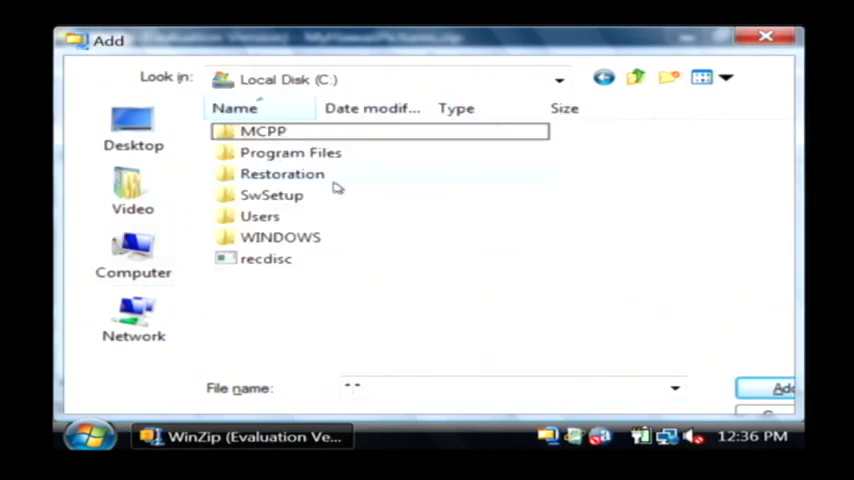
double_click(259, 216)
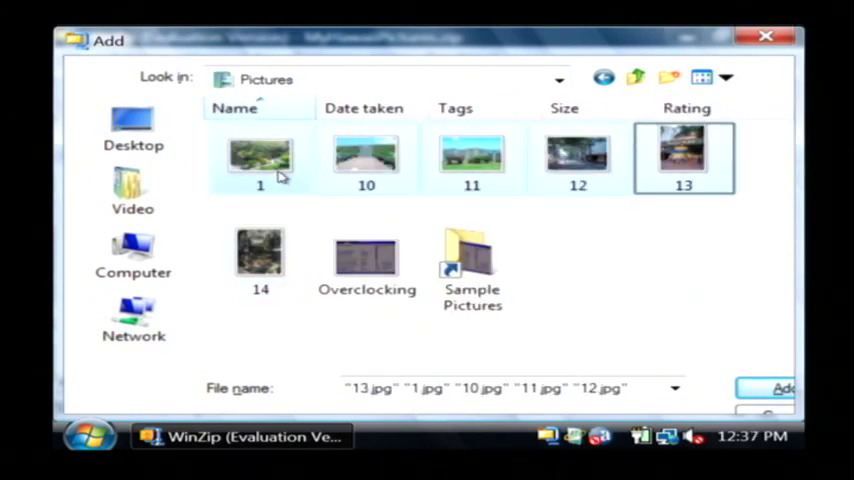
left_click(260, 255)
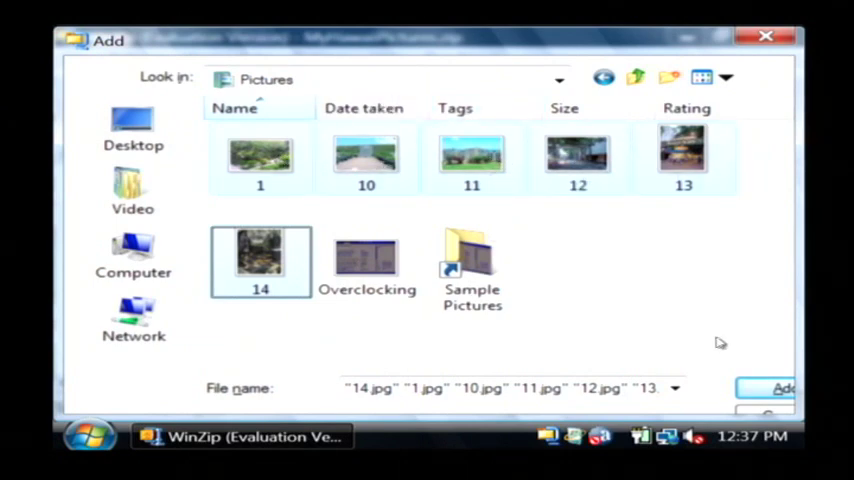
left_click(780, 387)
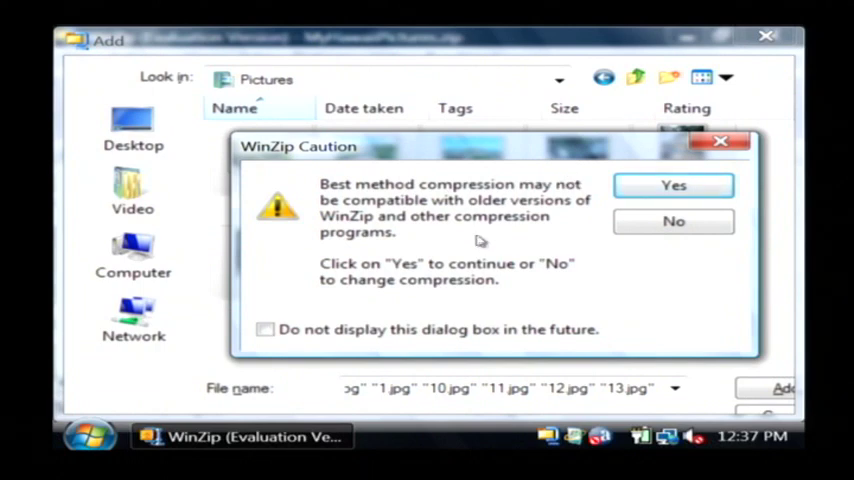
mouse_move(596, 225)
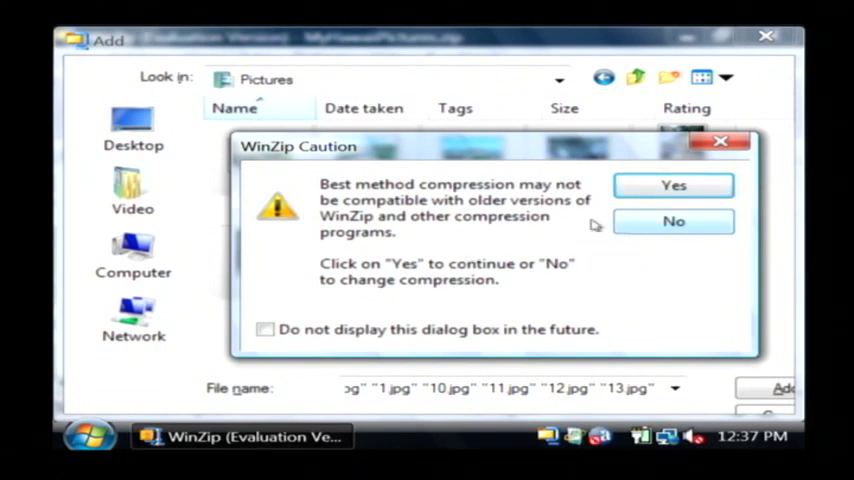
mouse_move(646, 222)
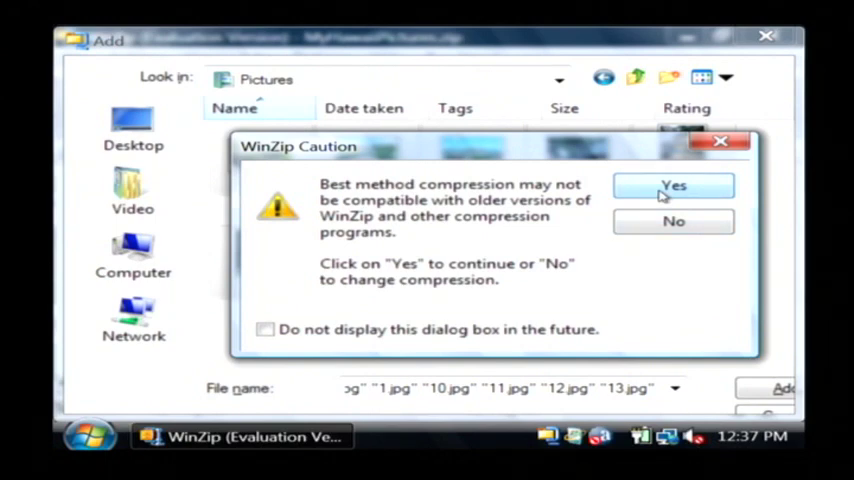
Step: Compress the six photos into MyHawaiiPictures.zip with the best method, then close WinZip
left_click(673, 186)
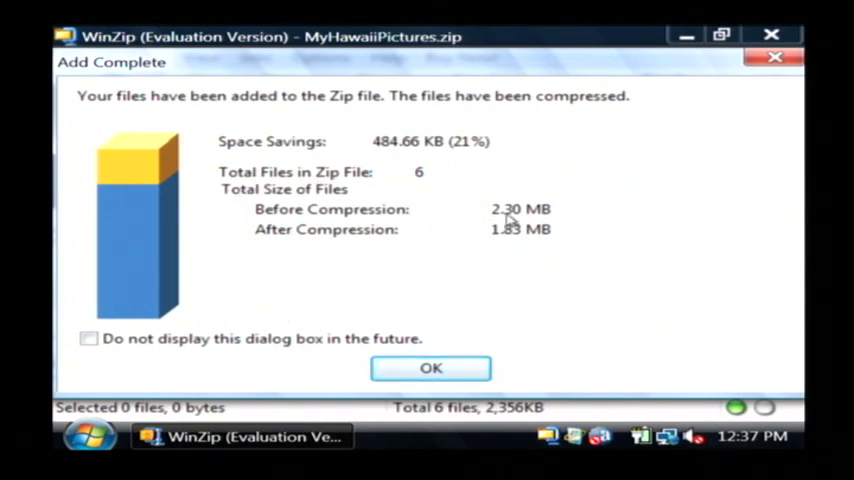
mouse_move(501, 278)
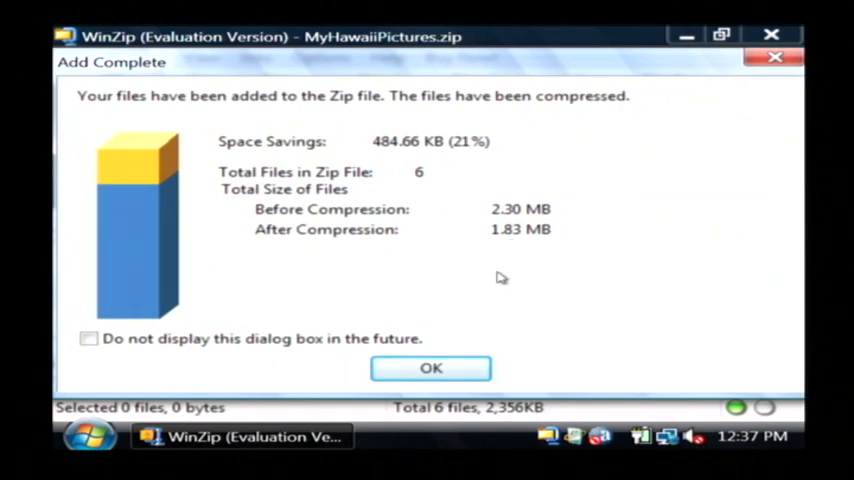
left_click(431, 368)
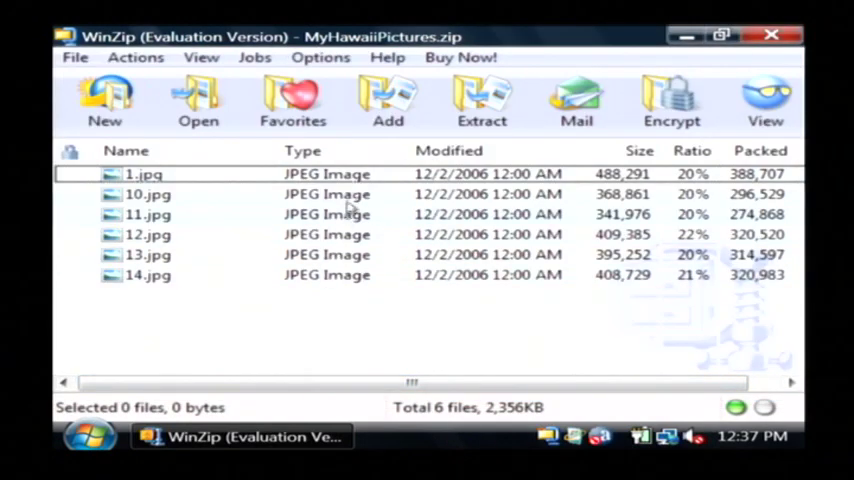
left_click(764, 33)
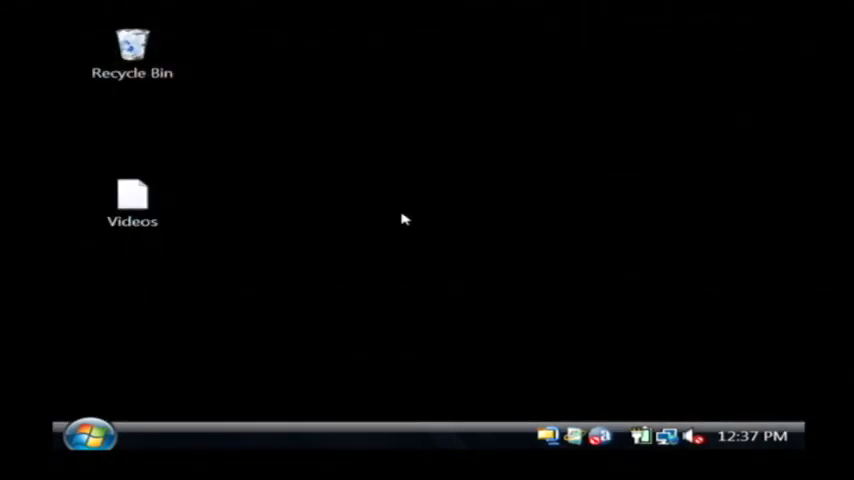
Step: Open MyHawaiiPictures.zip from the Documents folder in WinZip
left_click(85, 436)
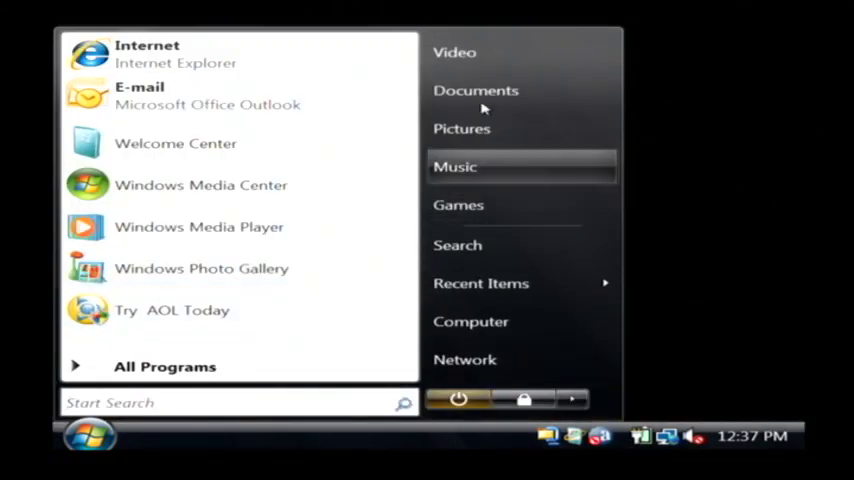
left_click(476, 90)
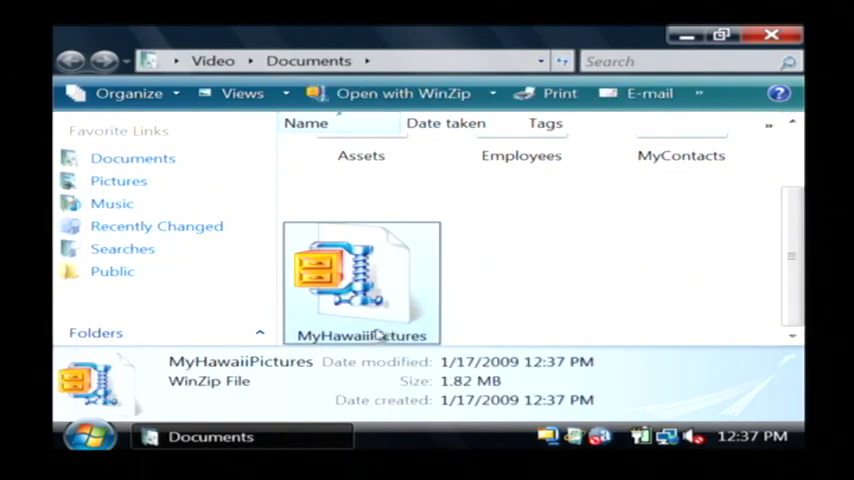
double_click(361, 280)
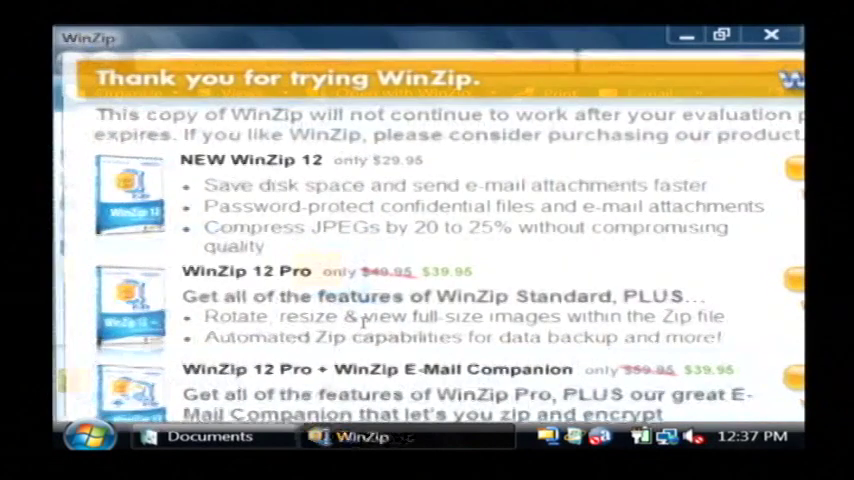